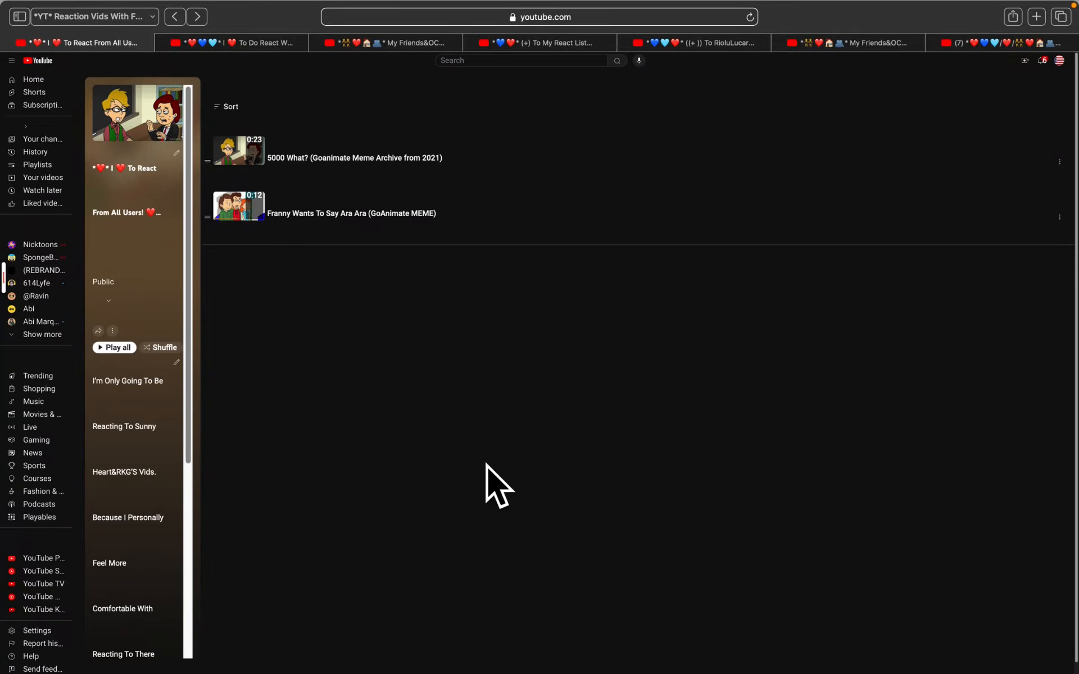
{"action": "mouse_move", "coordinate": [526, 460]}
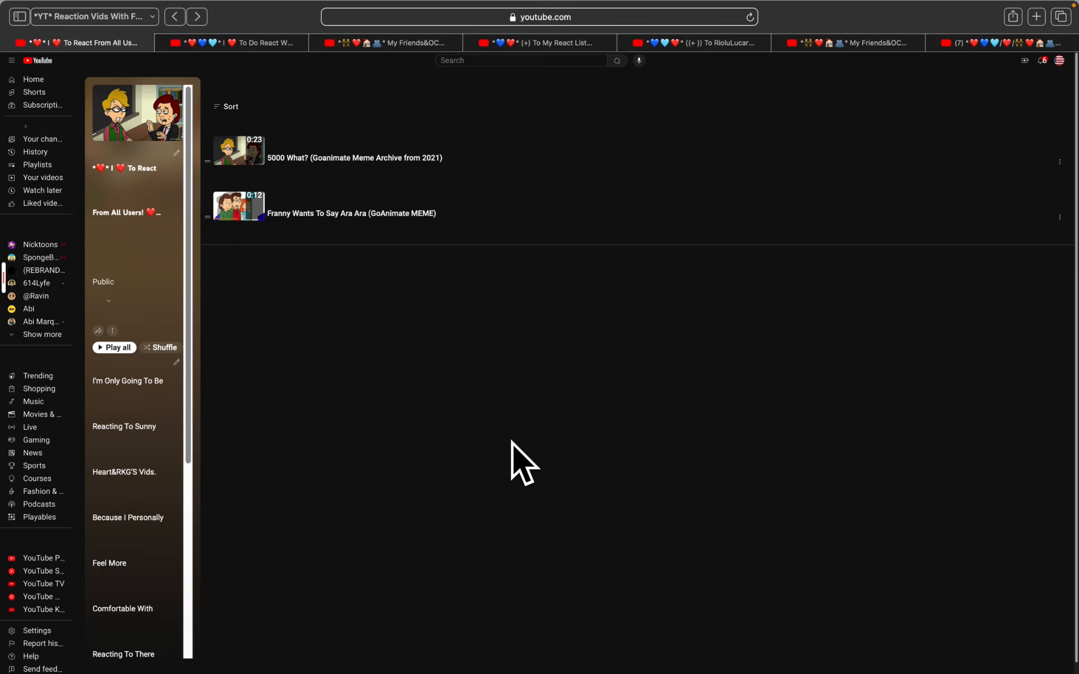
{"action": "mouse_move", "coordinate": [244, 282]}
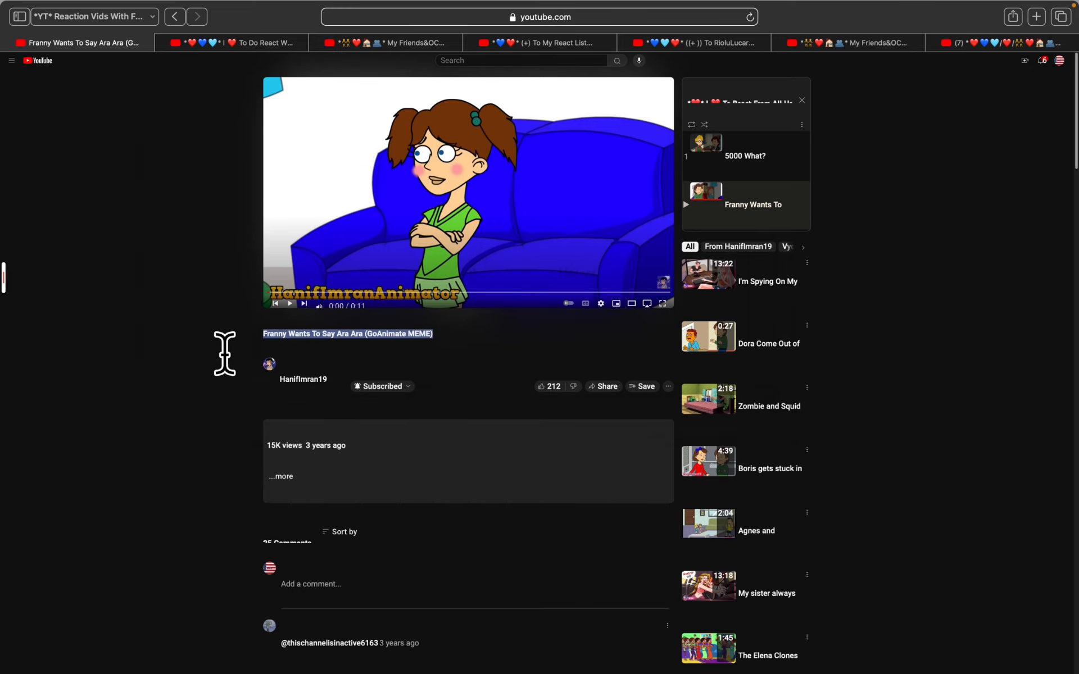
- Show the context menu of text options on the Franny video title
{"action": "right_click", "coordinate": [347, 334]}
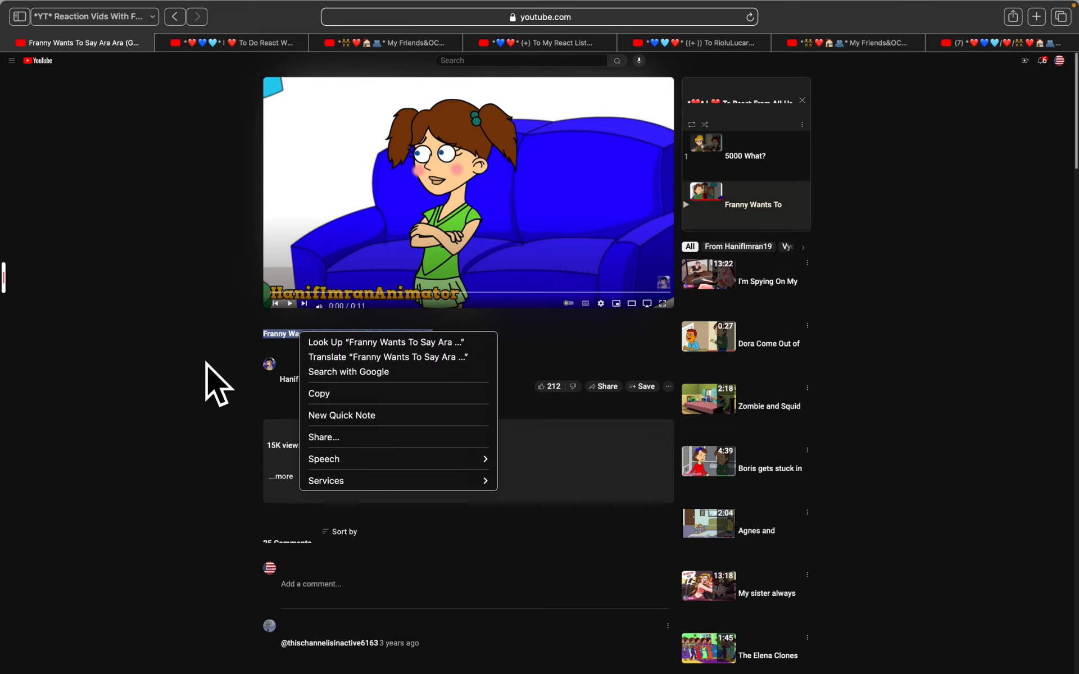
{"action": "mouse_move", "coordinate": [324, 459]}
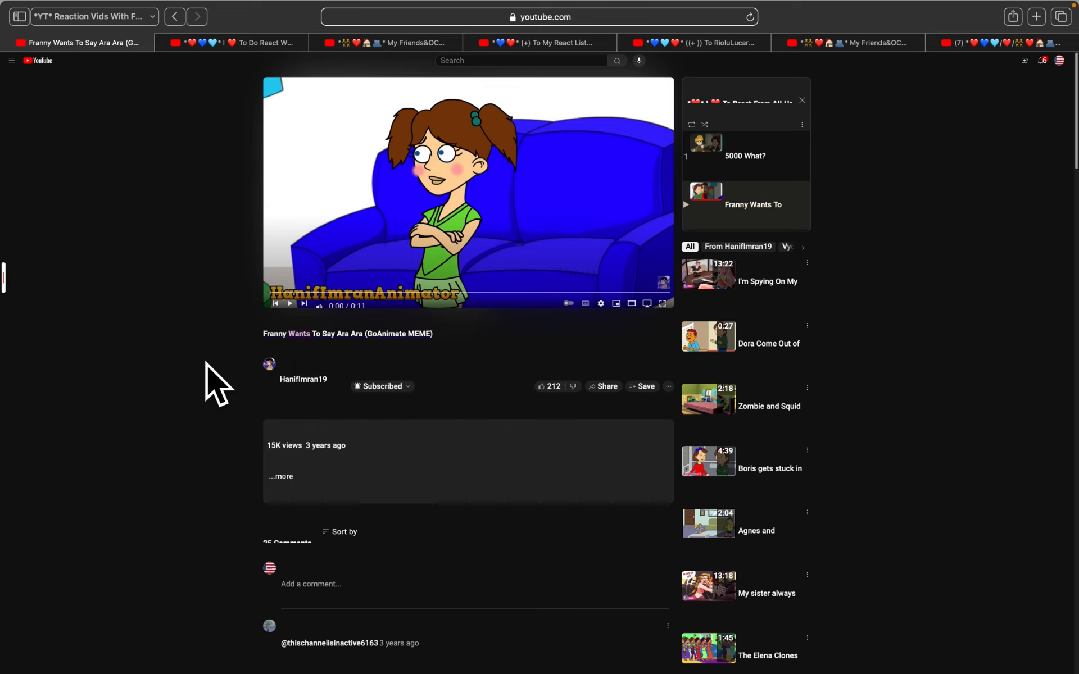
{"action": "mouse_move", "coordinate": [299, 376]}
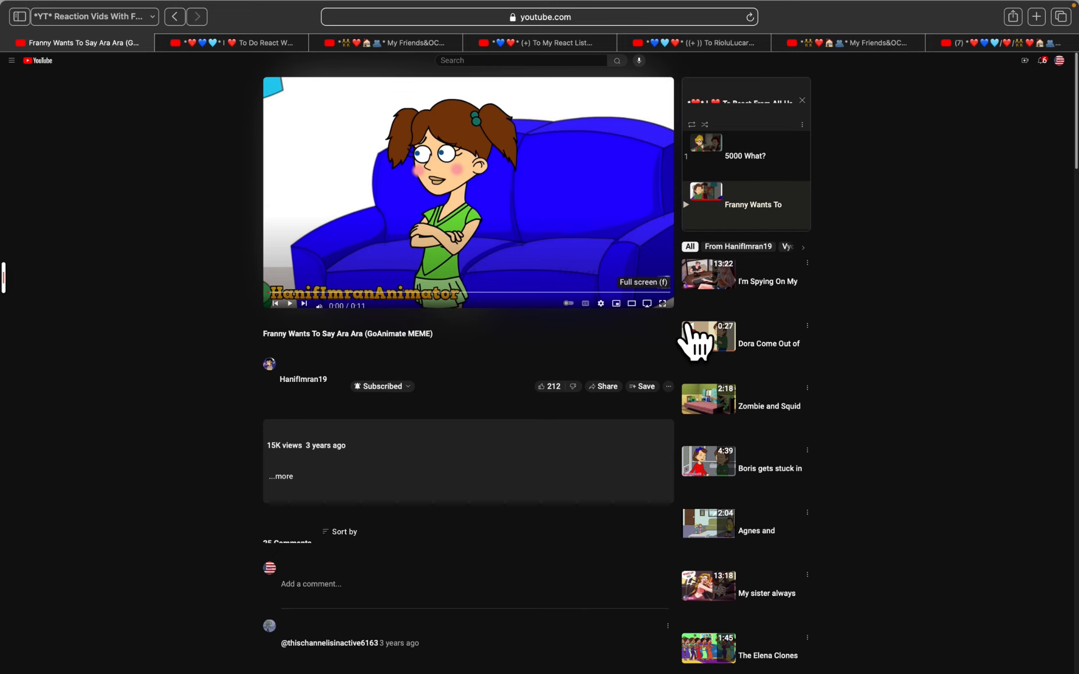
- Switch the player to fullscreen, start playback, pausing and resuming early on
{"action": "left_click", "coordinate": [660, 303]}
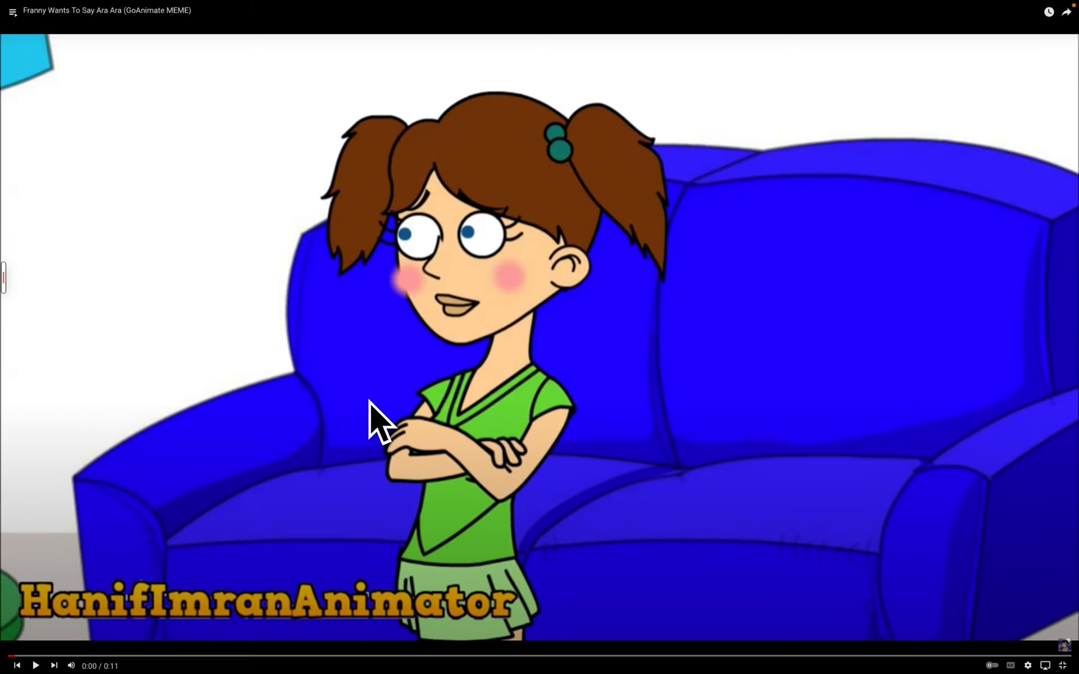
{"action": "mouse_move", "coordinate": [137, 592]}
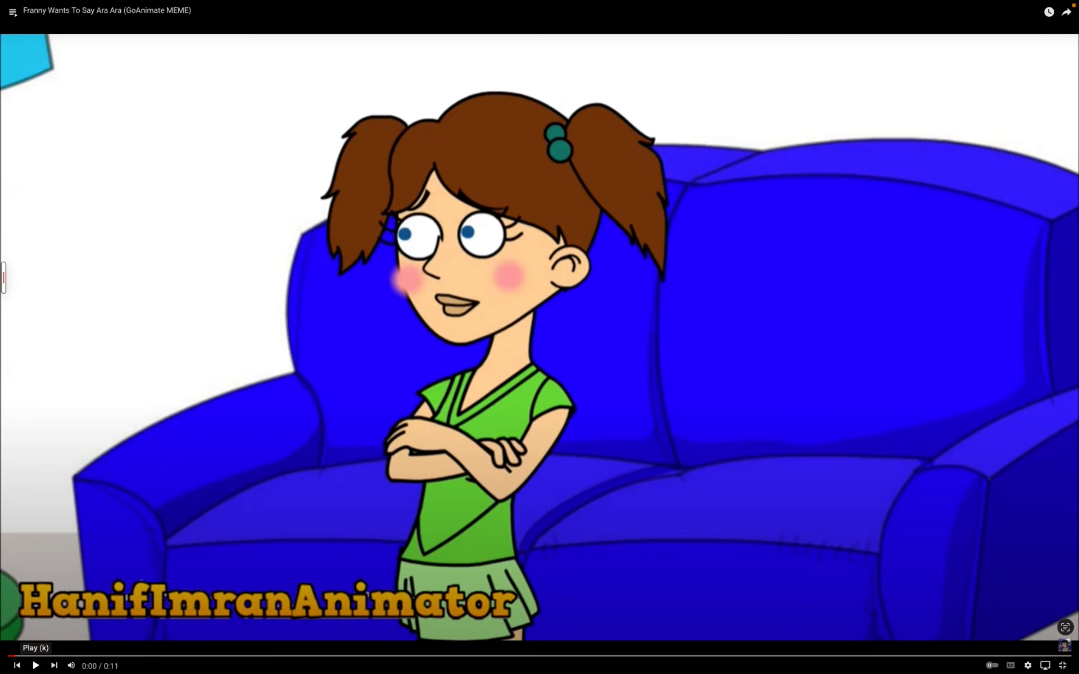
{"action": "left_click", "coordinate": [35, 667]}
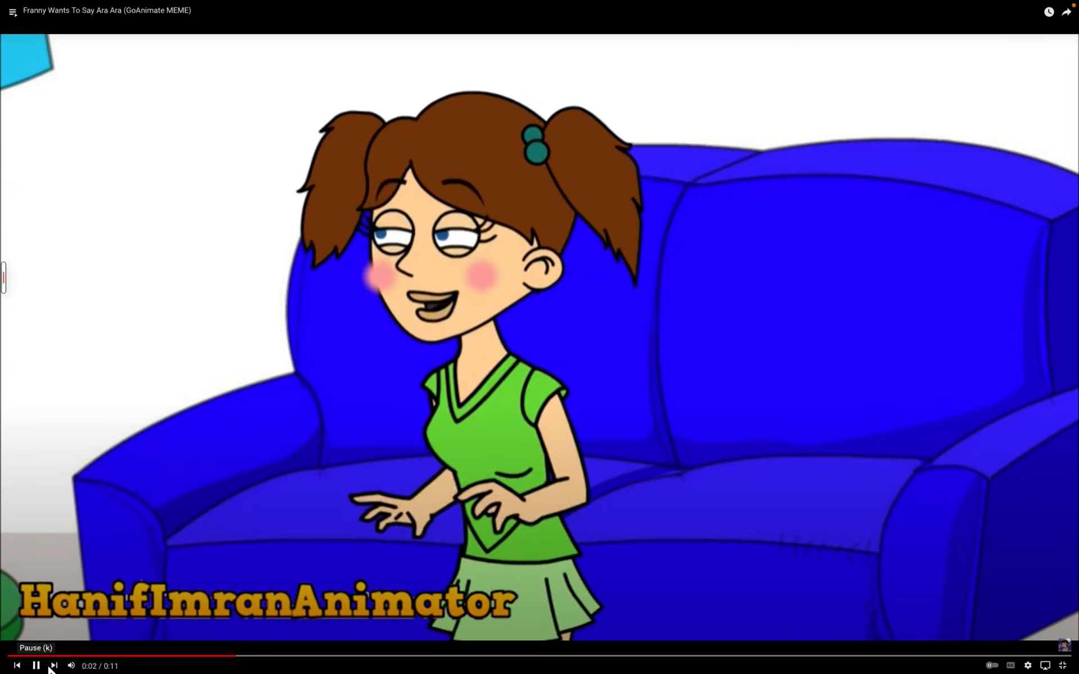
{"action": "left_click", "coordinate": [35, 666]}
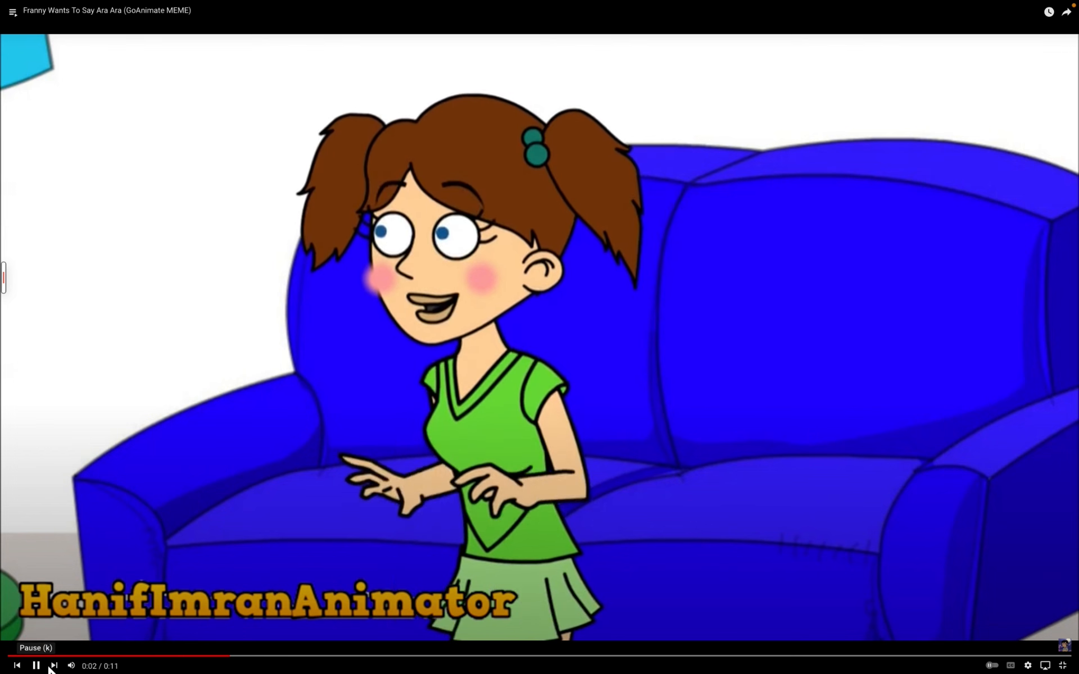
{"action": "left_click", "coordinate": [36, 666]}
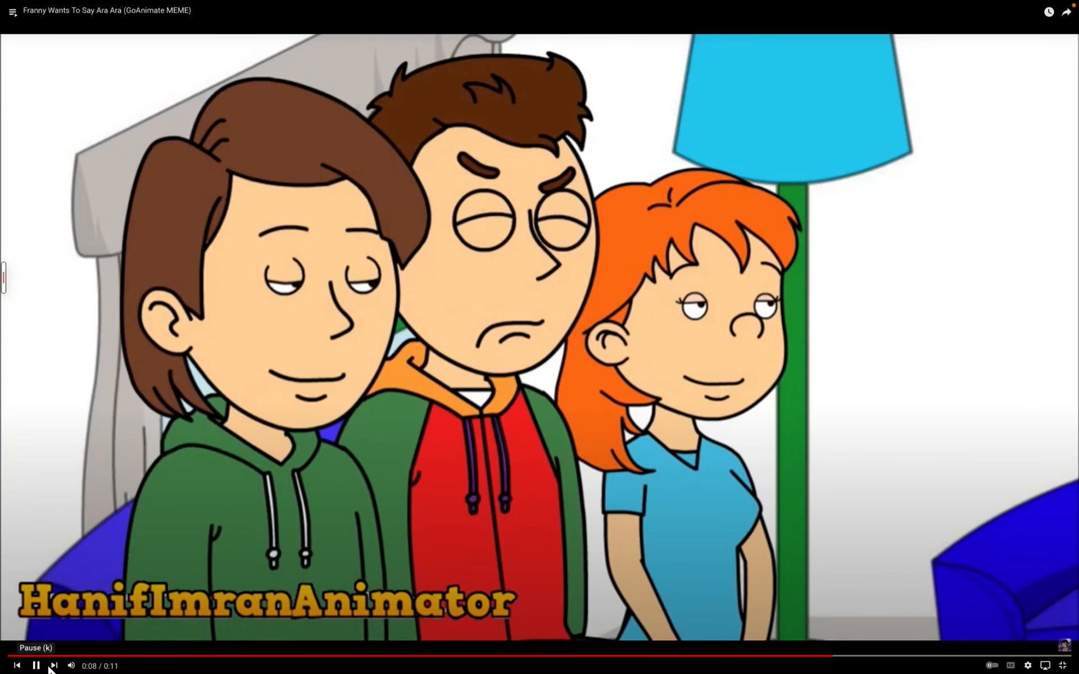
- Pause and resume near the end, then let the video run to its 0:11 finish
{"action": "left_click", "coordinate": [35, 665]}
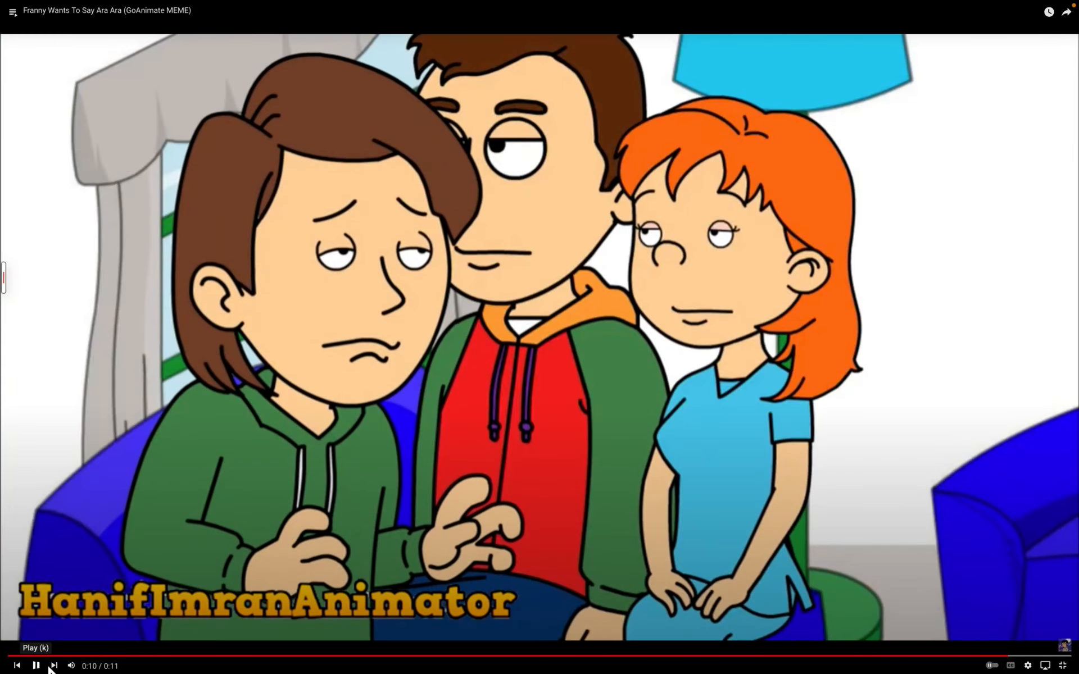
{"action": "left_click", "coordinate": [35, 666]}
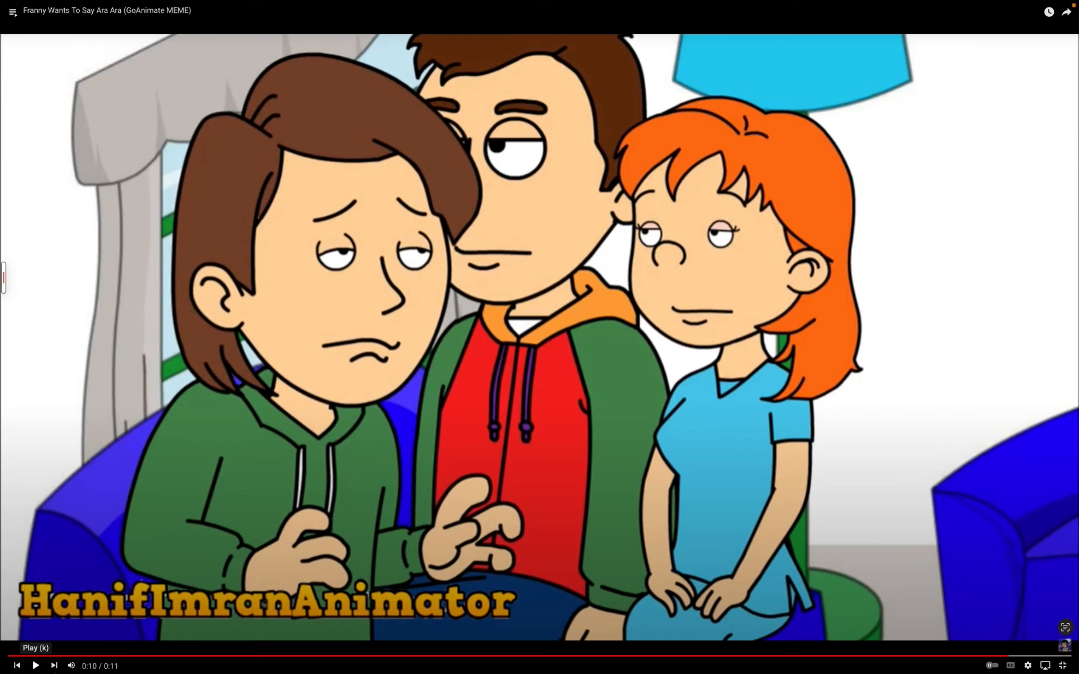
{"action": "double_click", "coordinate": [120, 342]}
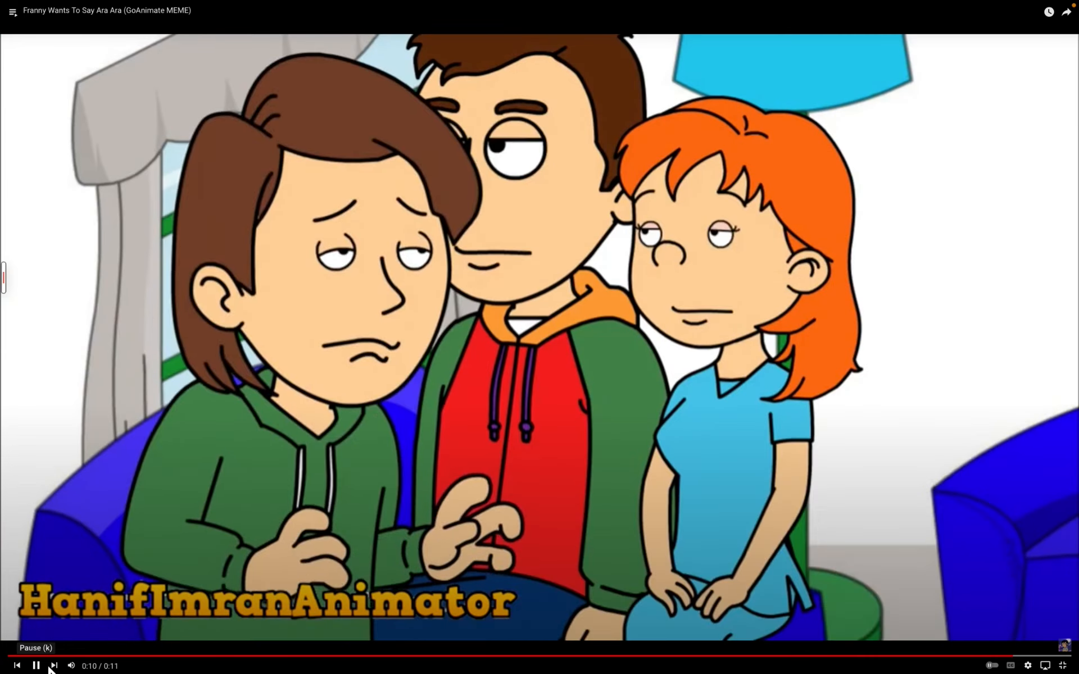
{"action": "left_click", "coordinate": [54, 665]}
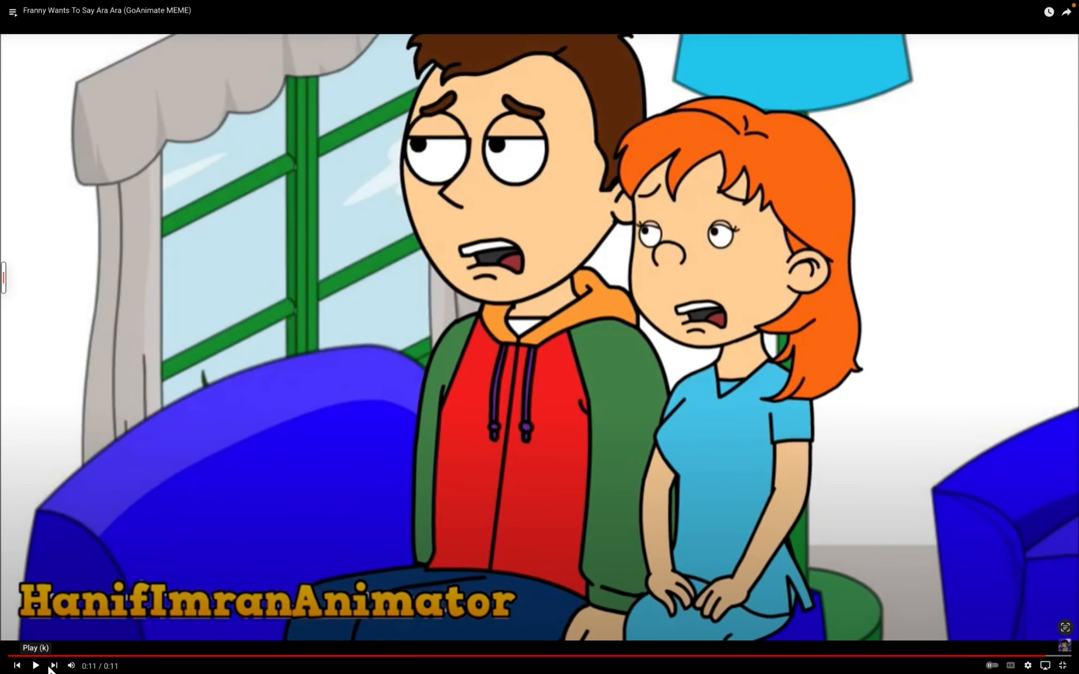